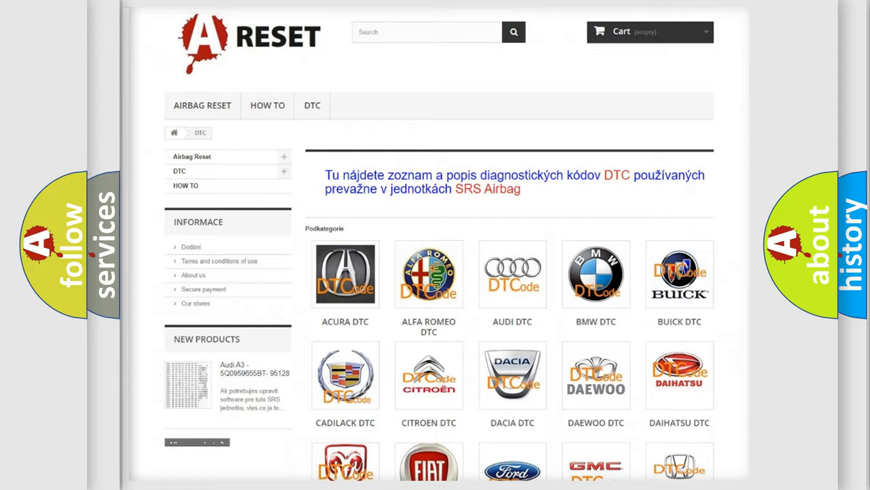
scroll("down", 3)
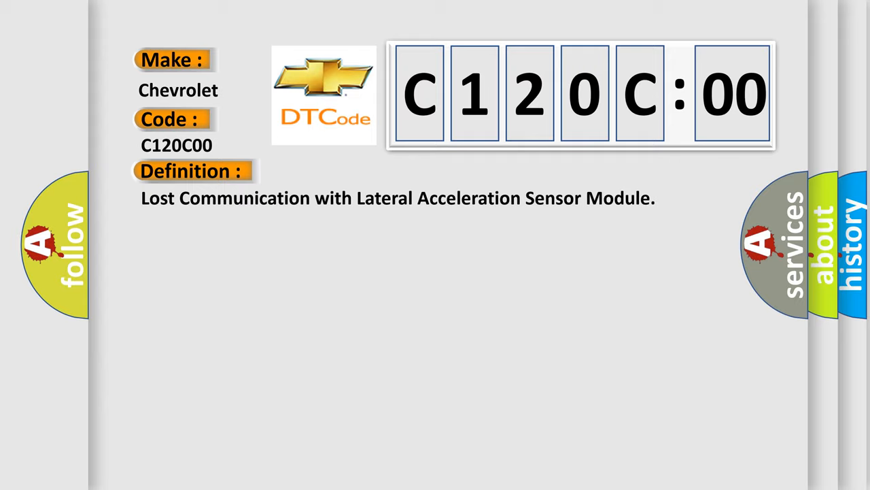
left_click(353, 171)
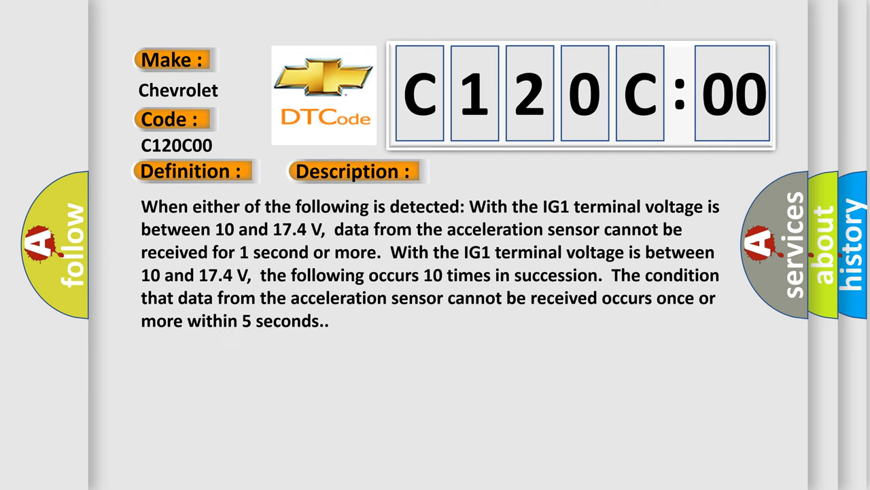